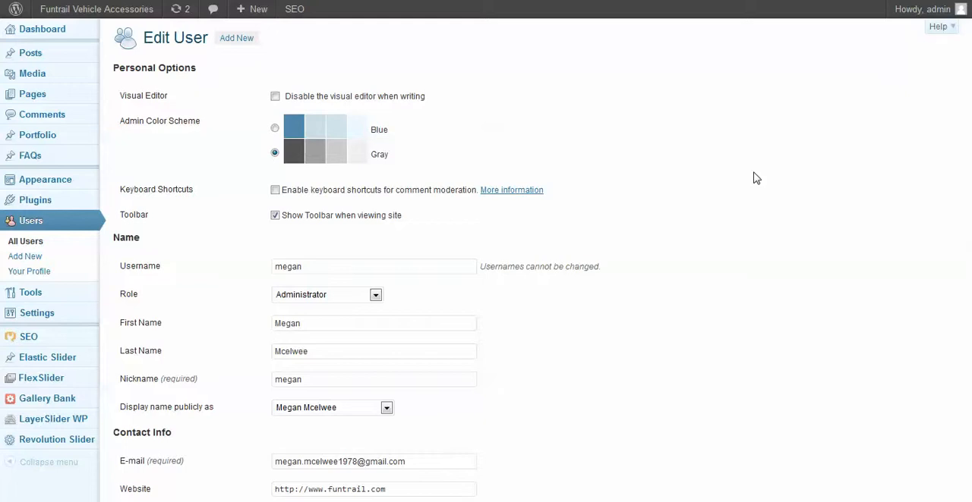
mouse_move(32, 94)
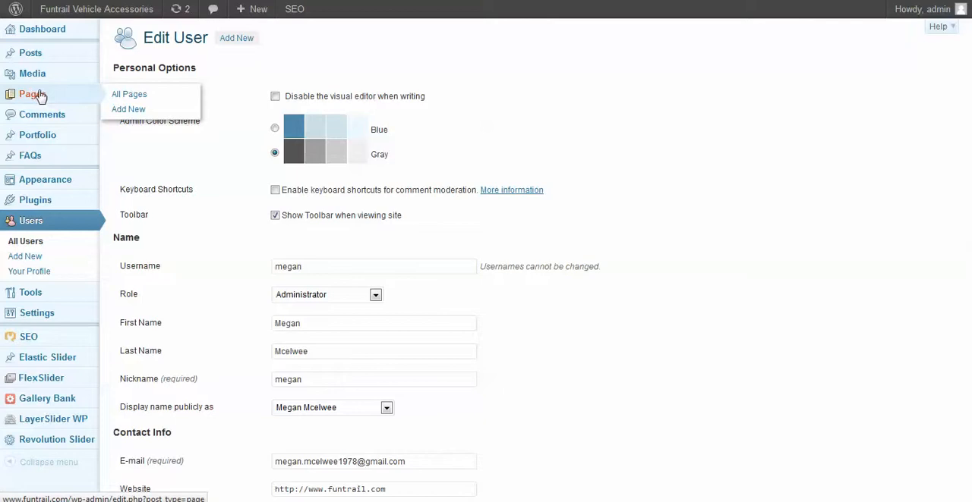
- Create a new page titled 'Demo 1', letting it auto-save as a draft
left_click(127, 109)
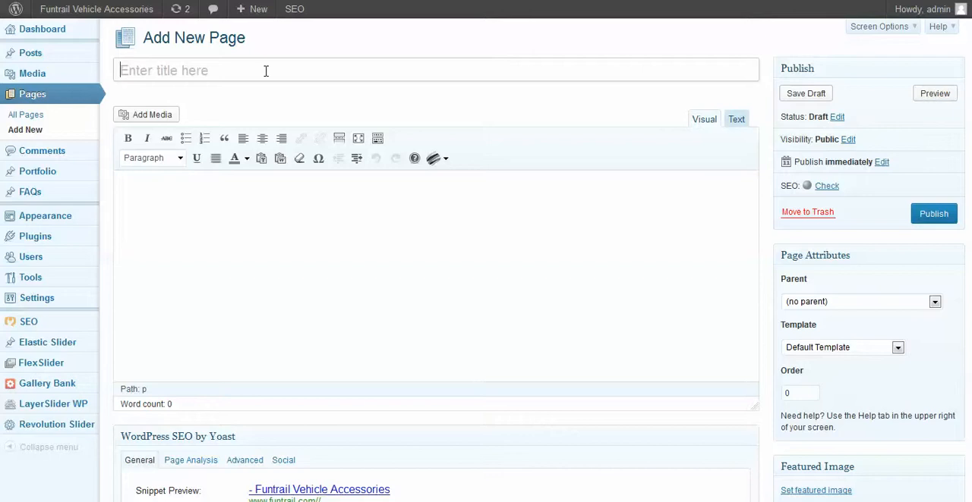
type("Demo 1")
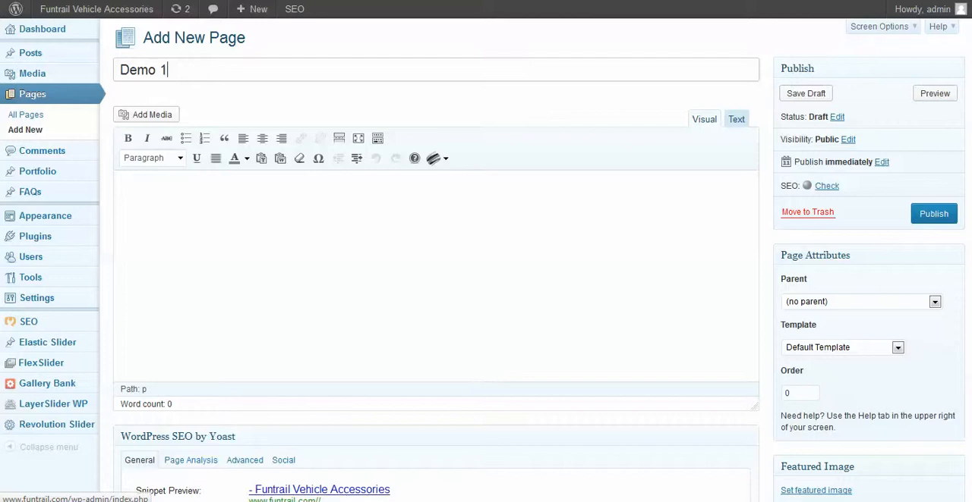
scroll("down", 3)
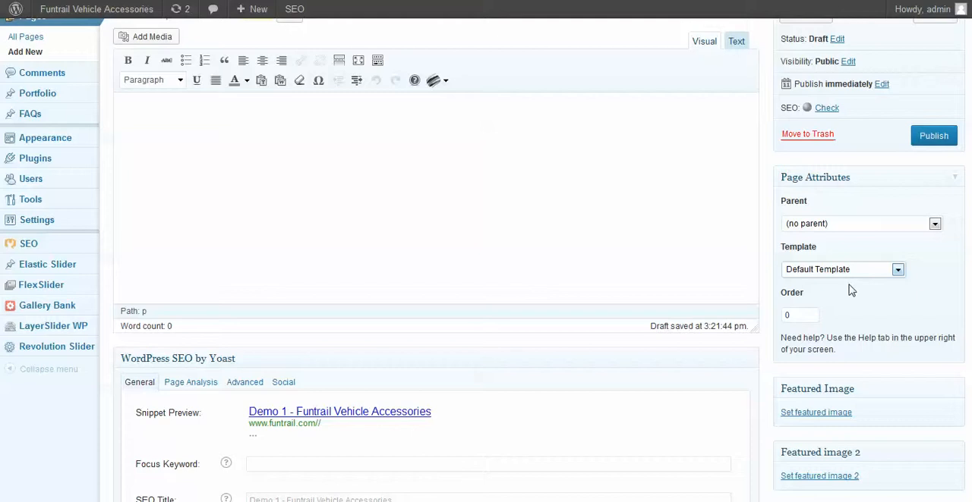
- Set the bedrug.wash truck photo from the Media Library as the featured image
left_click(817, 413)
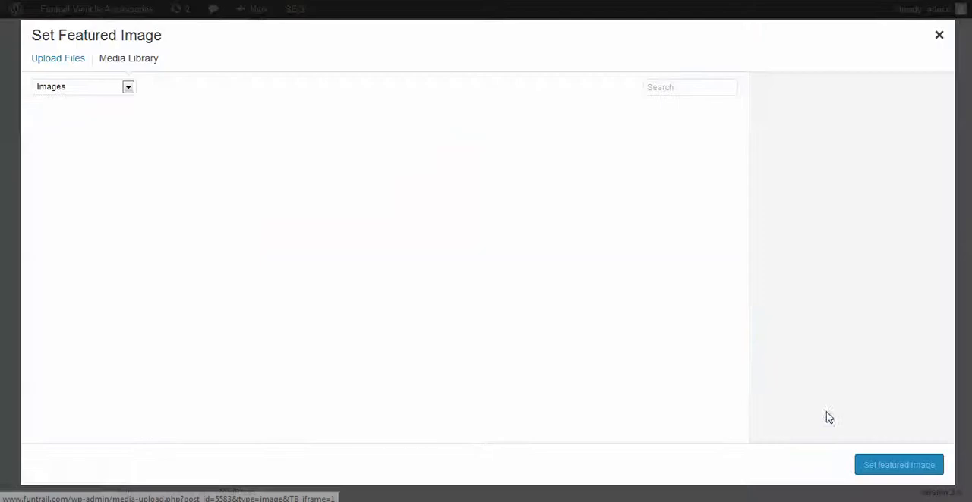
left_click(127, 58)
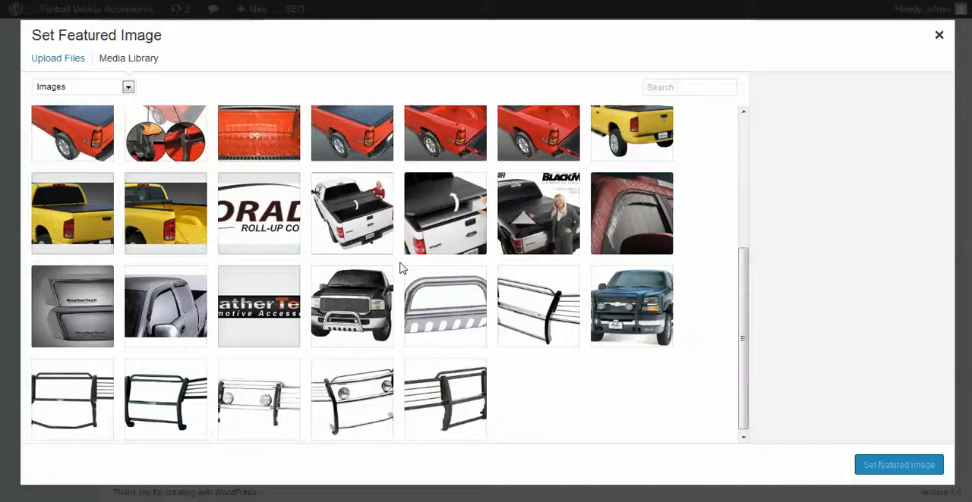
left_click(165, 306)
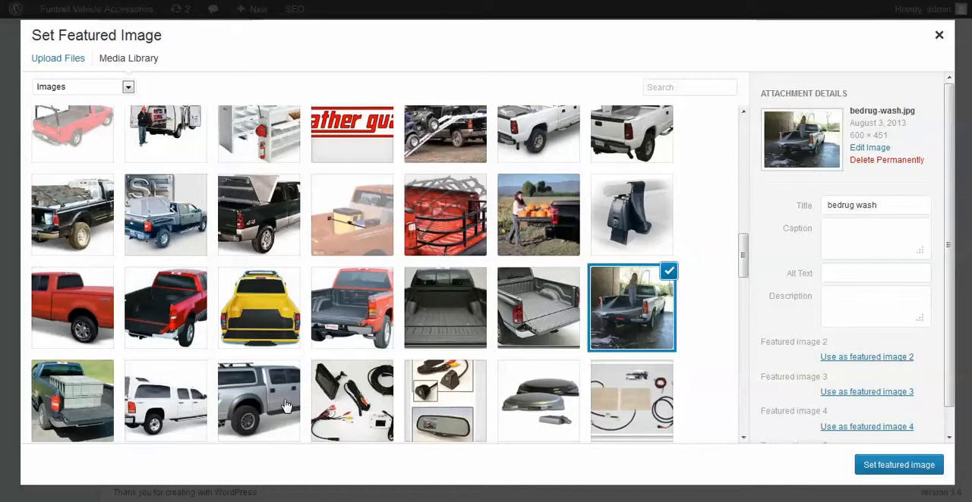
left_click(899, 465)
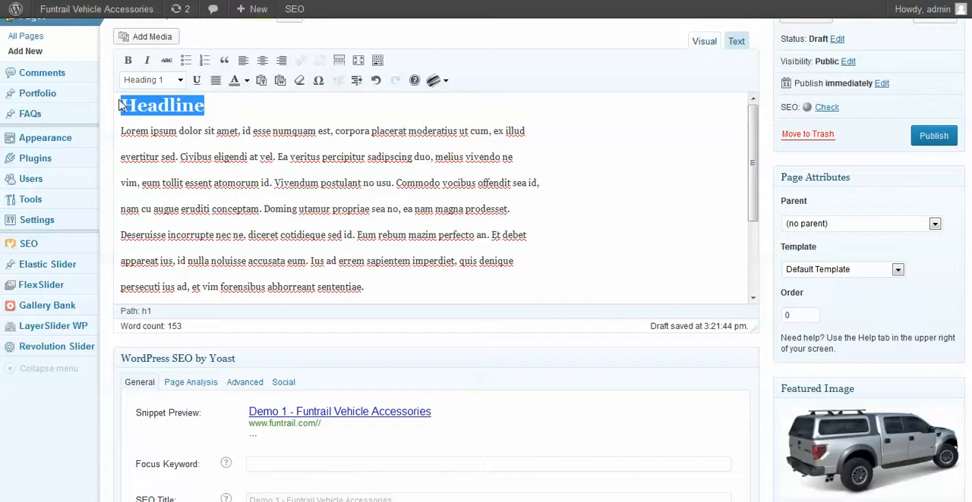
- Review the Yoast SEO, Sidebar and Page Options boxes at defaults, then return to the top
scroll("down", 3)
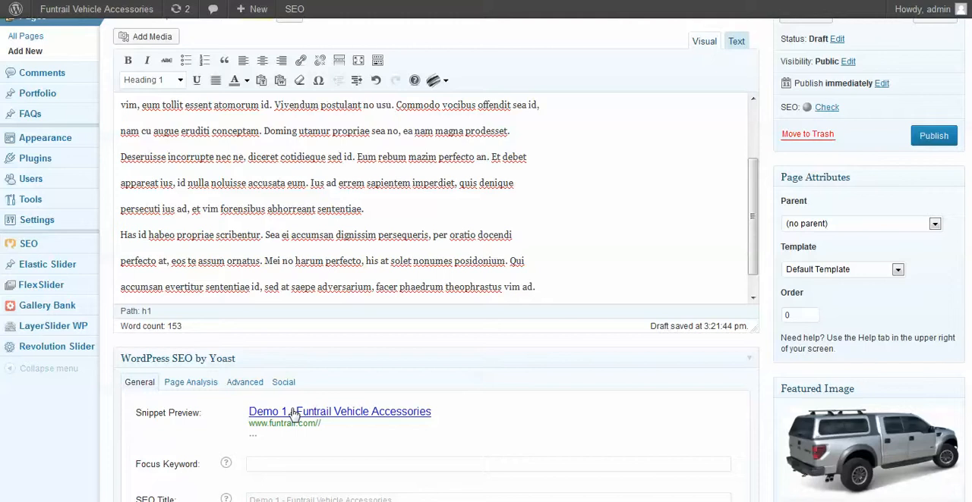
scroll("down", 3)
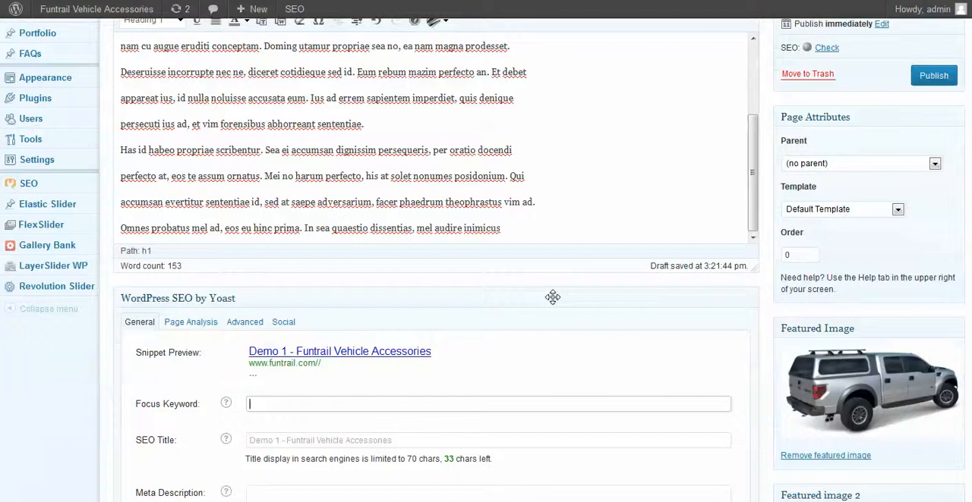
scroll("down", 3)
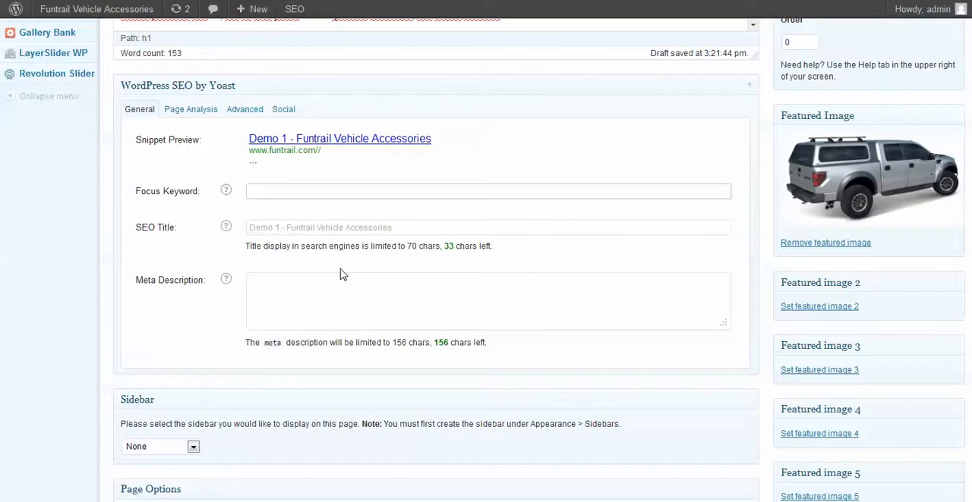
scroll("down", 3)
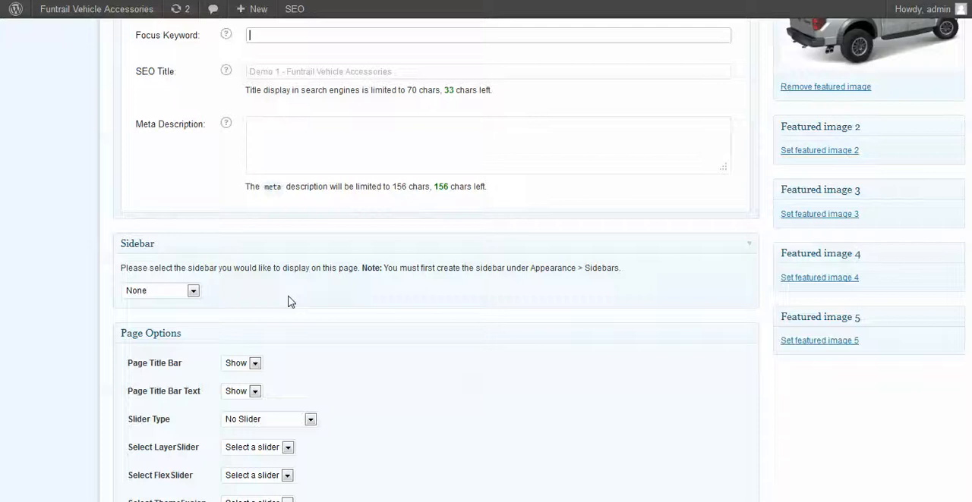
scroll("down", 3)
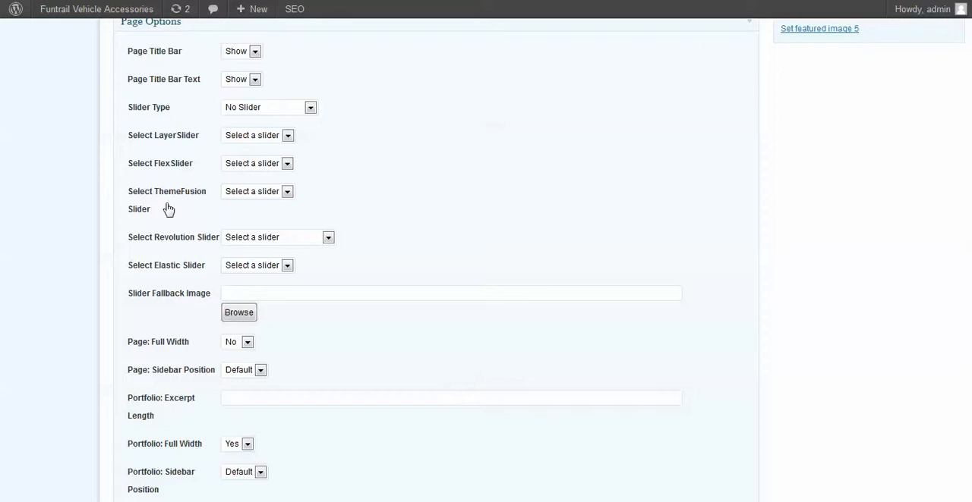
left_click(285, 264)
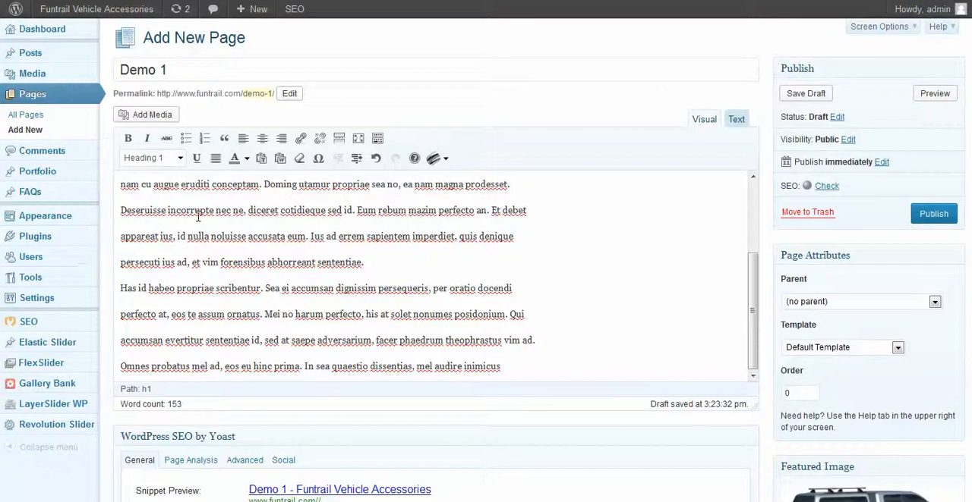
- Insert the monitor product image beside the opening paragraph and publish the Demo 1 page
left_click(146, 115)
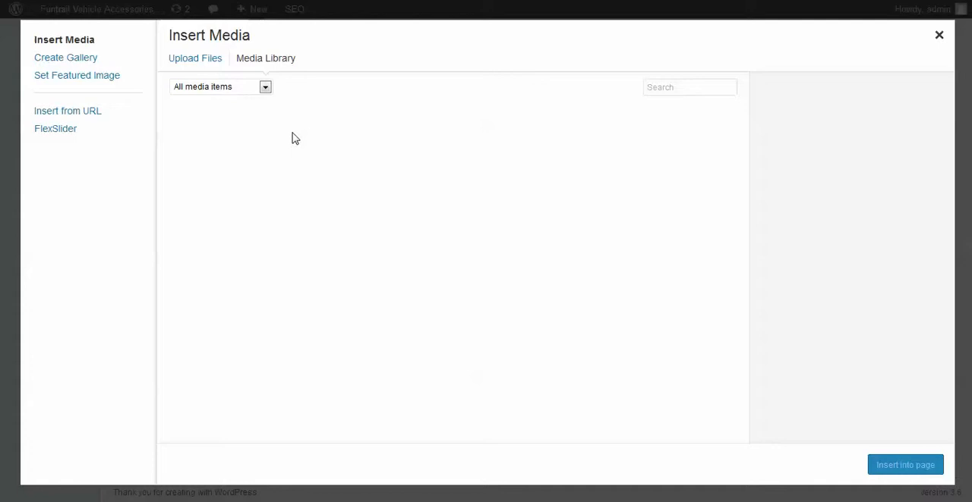
left_click(938, 34)
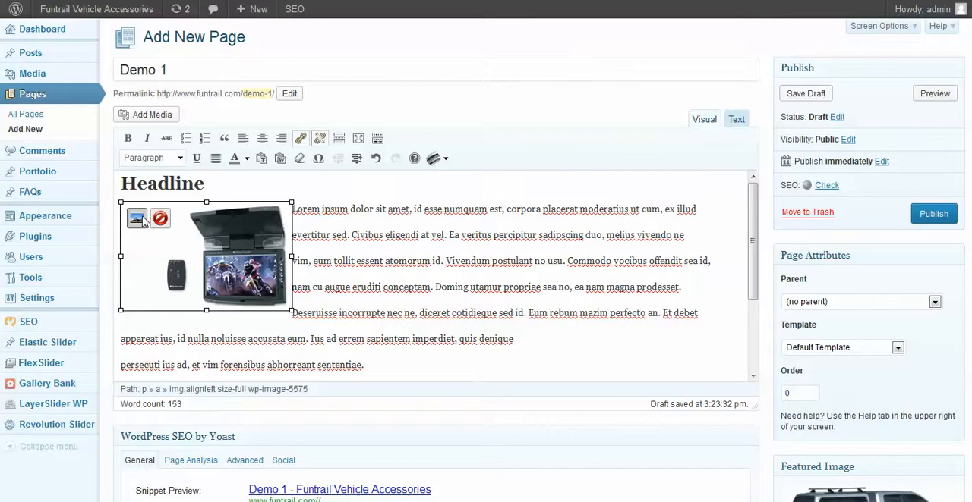
left_click(932, 213)
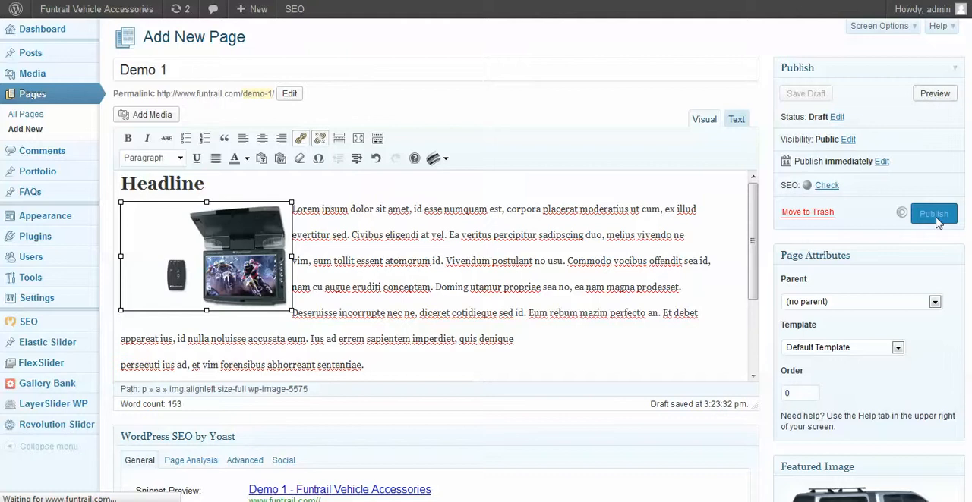
left_click(932, 214)
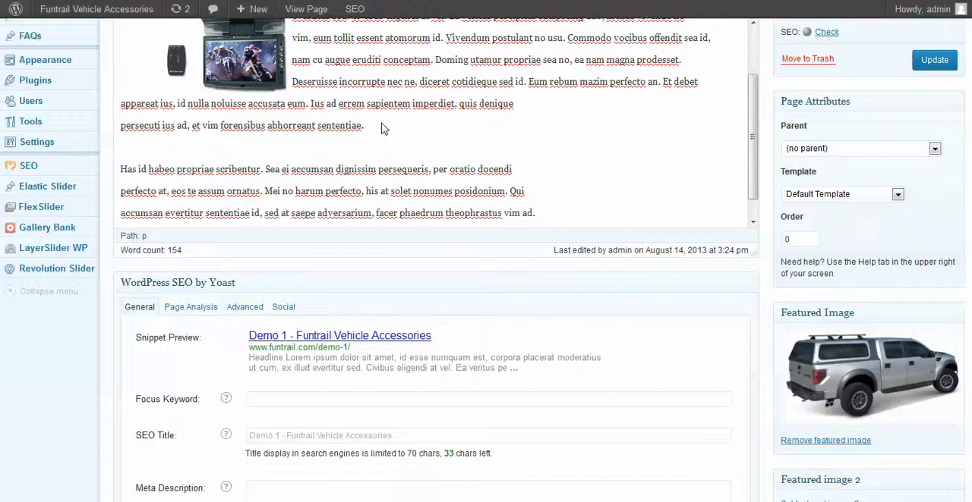
- Apply the Full Width template to the page and update it
left_click(842, 195)
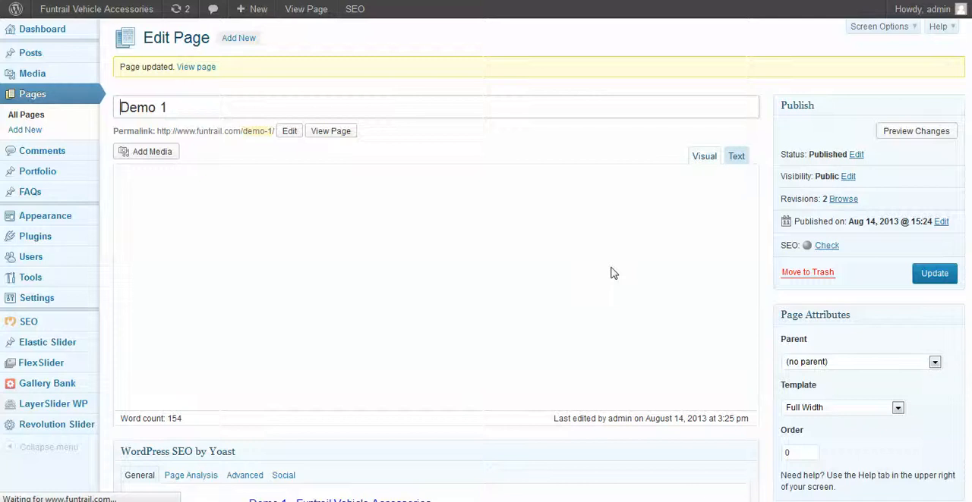
left_click(331, 130)
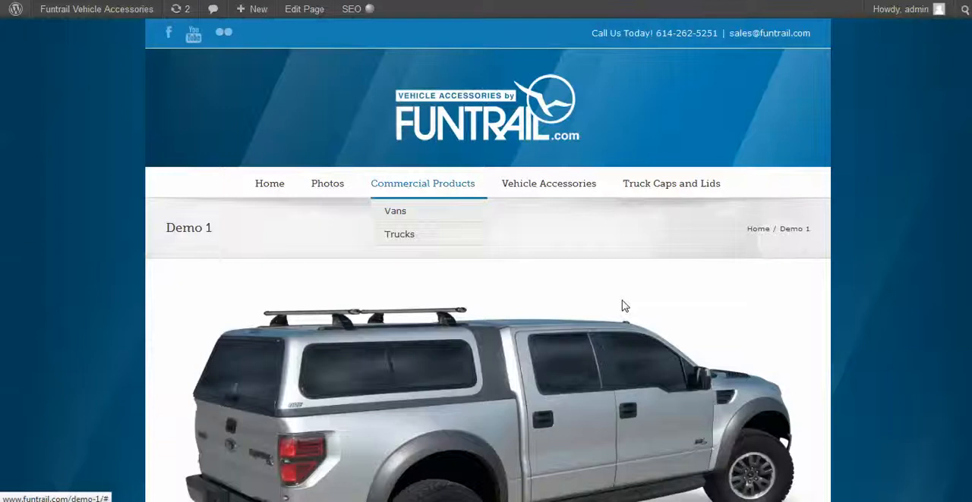
- Browse the live Demo 1 page, then navigate to the site's Home page
scroll("down", 3)
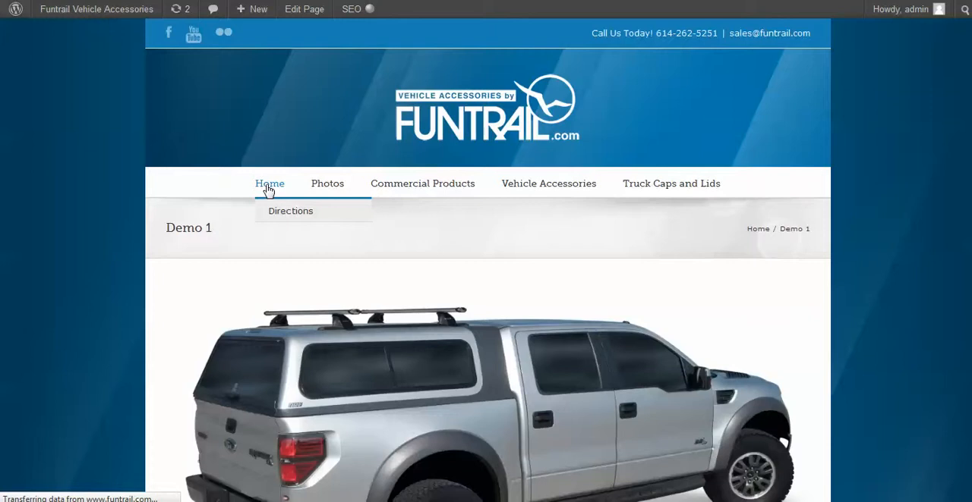
left_click(270, 184)
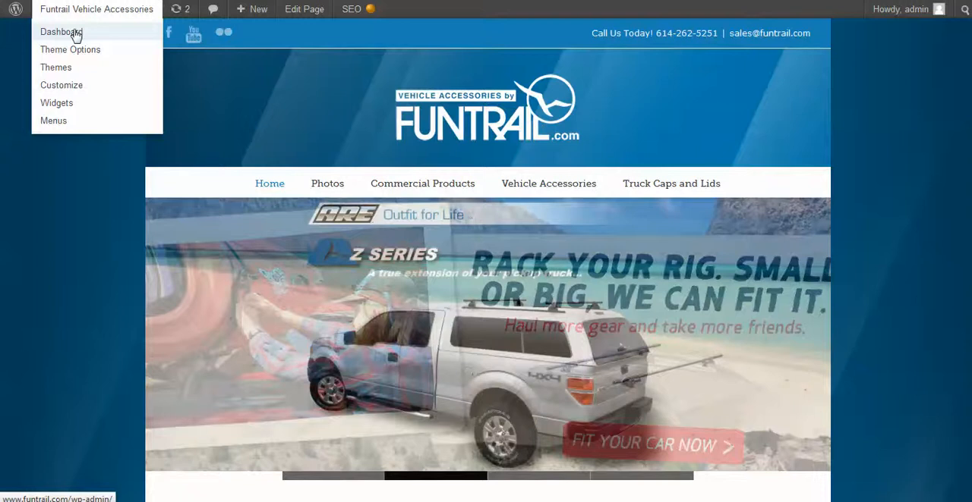
- Return to the admin via Dashboard > Pages and reopen Demo 1 for editing
left_click(60, 30)
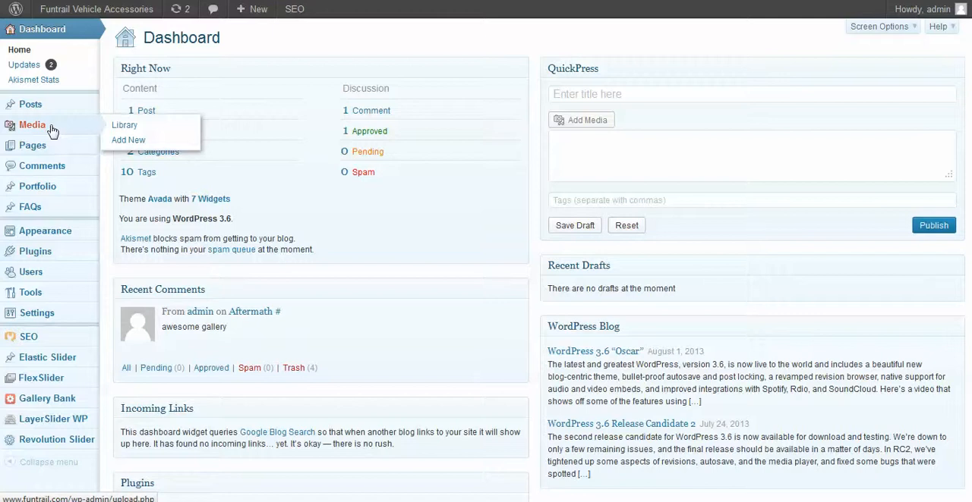
left_click(32, 145)
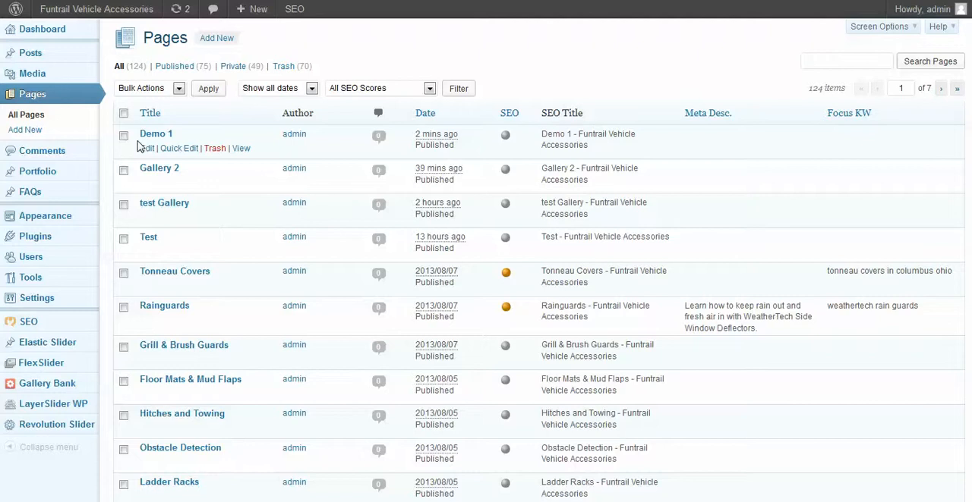
left_click(155, 133)
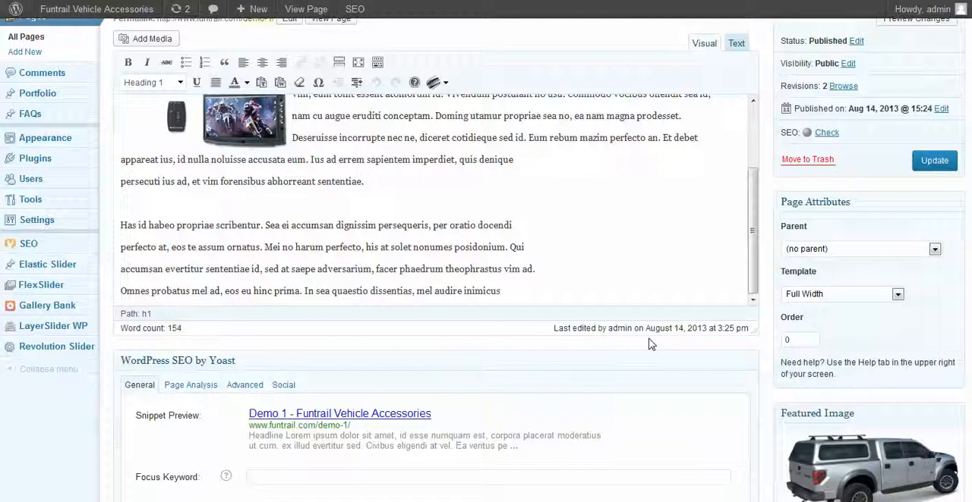
scroll("down", 3)
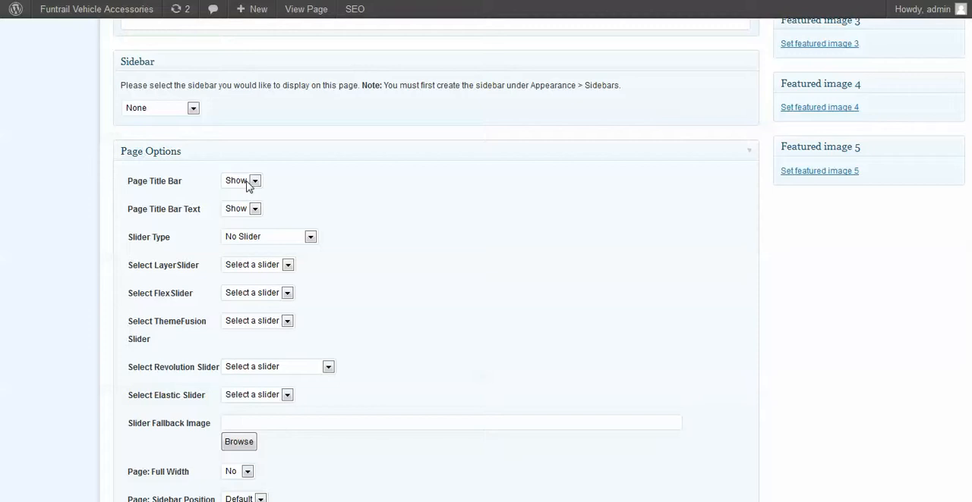
- Set the page's elastic slider to group1 with its slider type, and update the page
scroll("down", 3)
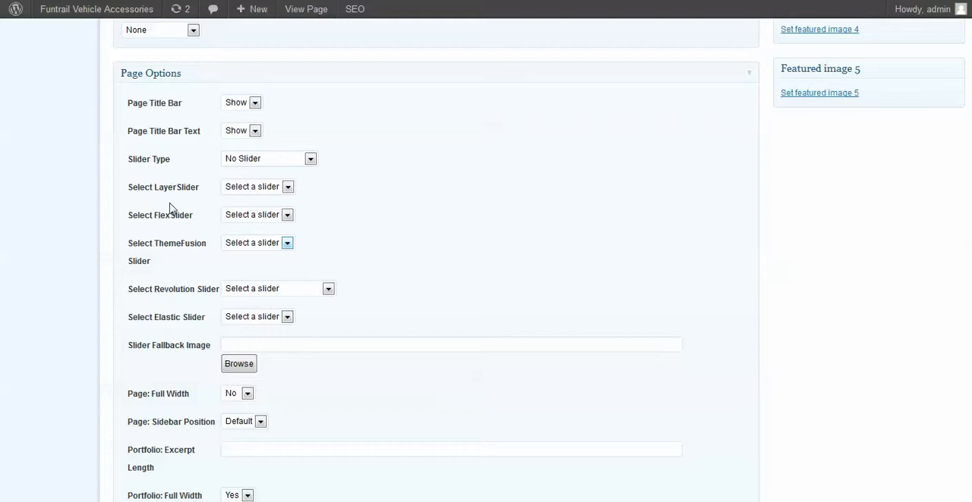
left_click(258, 214)
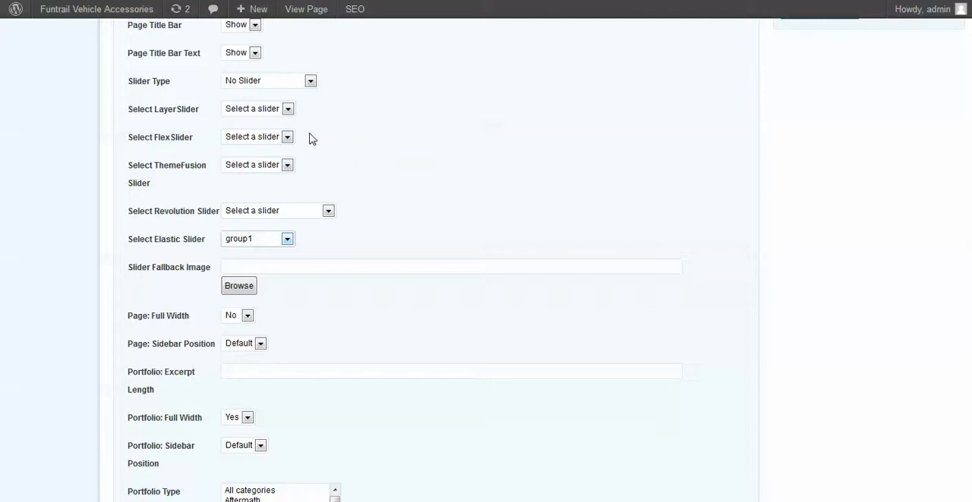
left_click(267, 80)
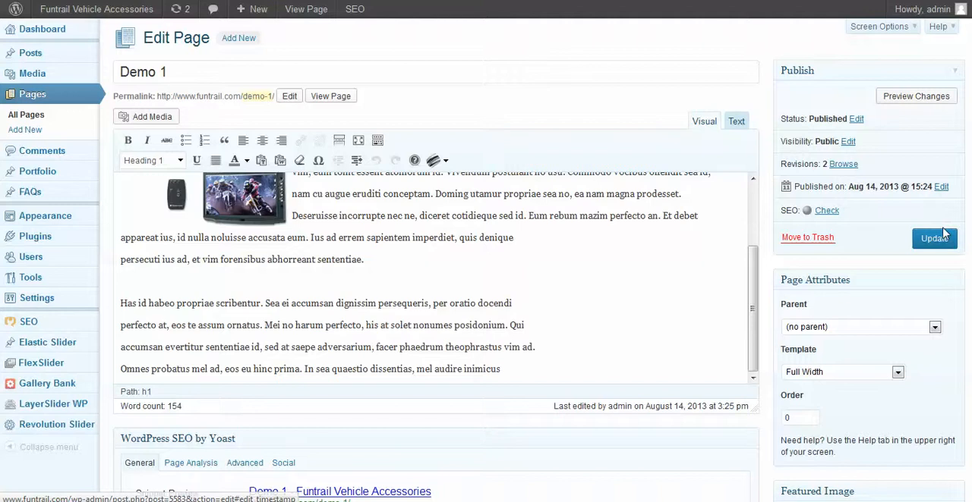
left_click(933, 237)
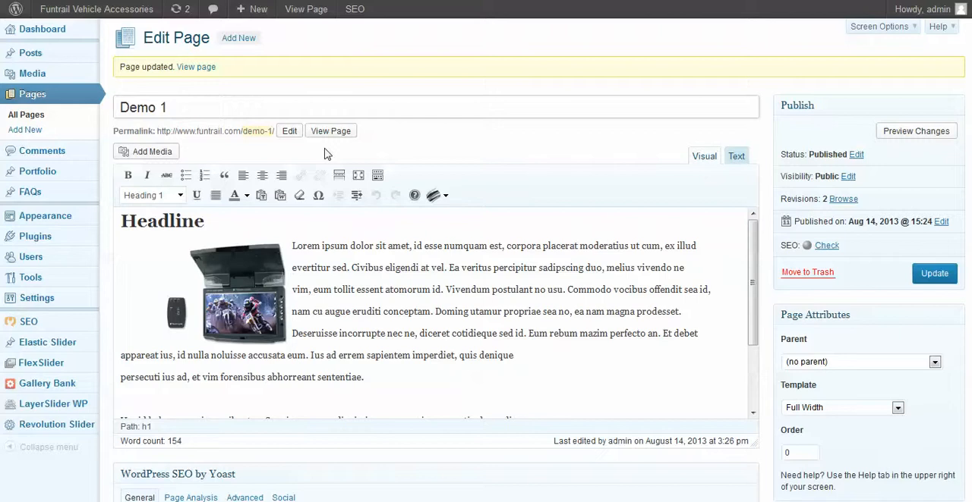
- View the live Demo 1 page showing the Yakima slider banner above the Headline content
left_click(331, 130)
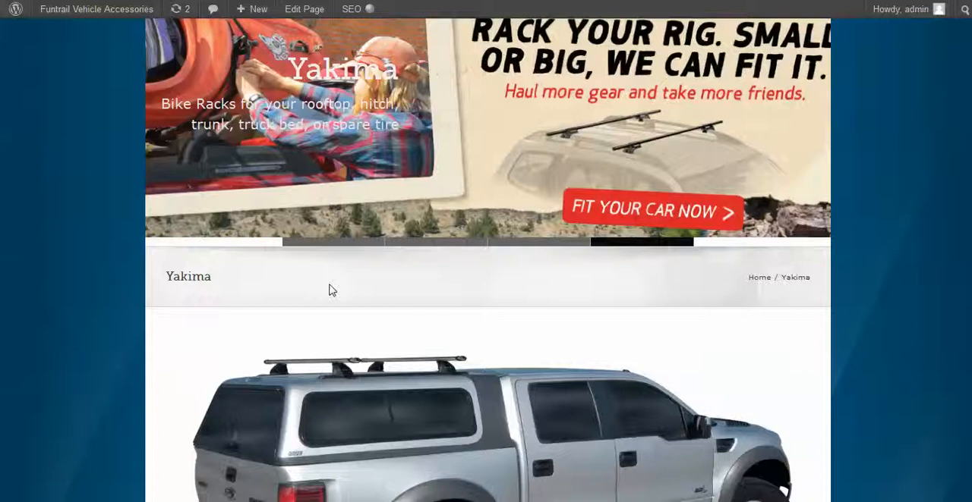
scroll("down", 3)
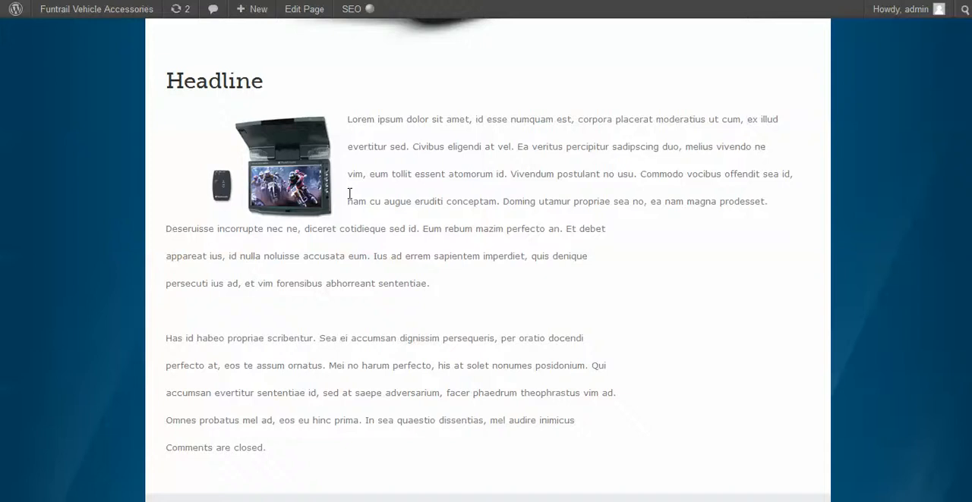